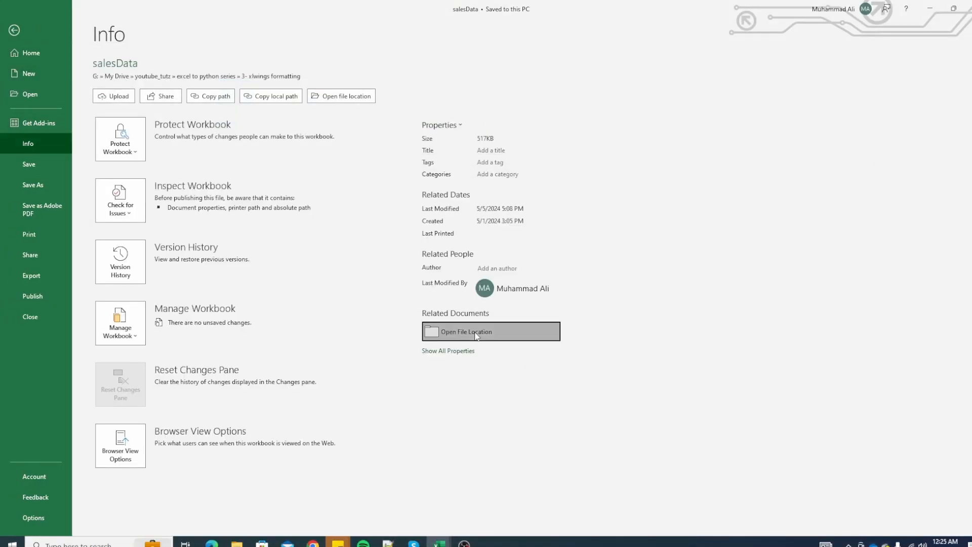
Step: Open the workbook's file location and draft the Shell explorer.exe line using sPath
{"action": "left_click", "coordinate": [491, 331]}
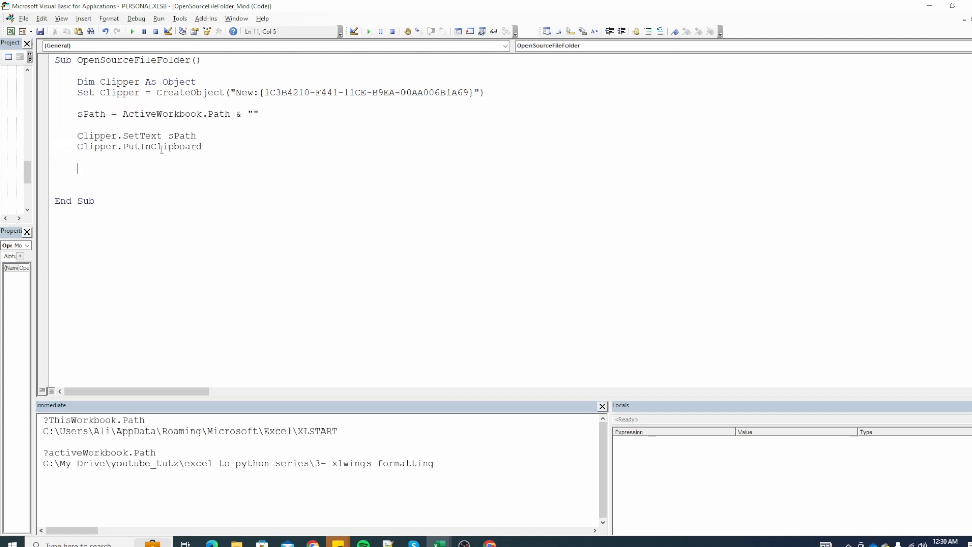
{"action": "type", "text": "Shell \"explorer.exe \"\"\" & sPath & \"\", vbNormalFocus"}
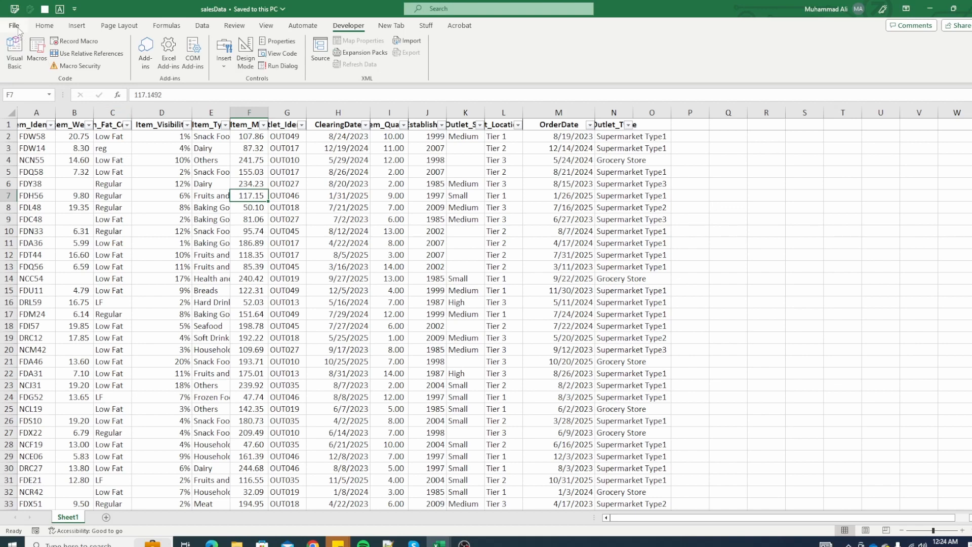
Step: Go to the File > Info page and open Excel Options
{"action": "left_click", "coordinate": [13, 26]}
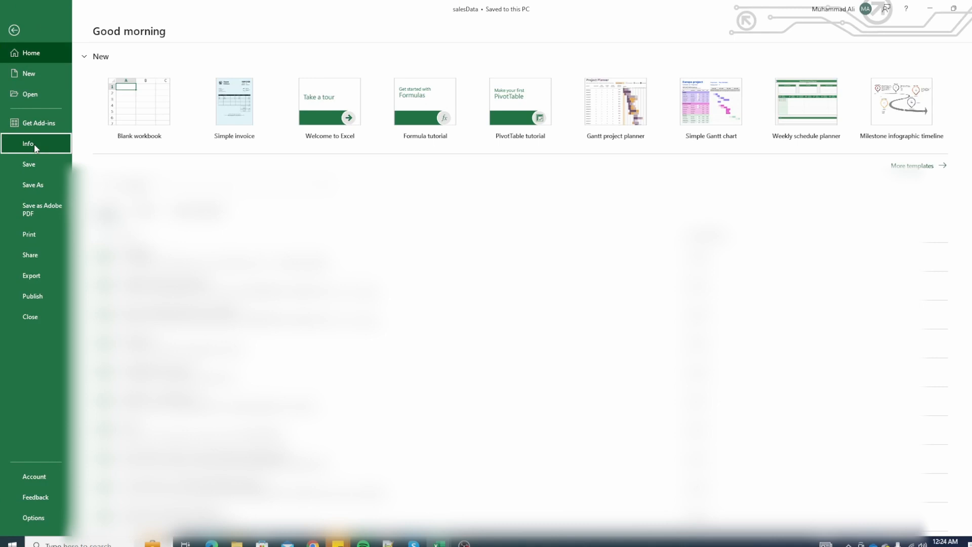
{"action": "left_click", "coordinate": [28, 143]}
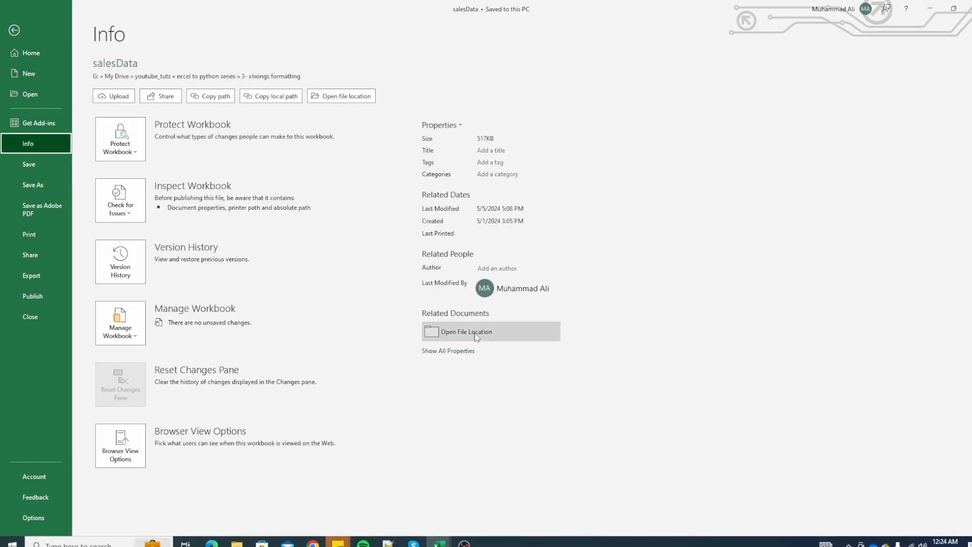
{"action": "left_click", "coordinate": [466, 332]}
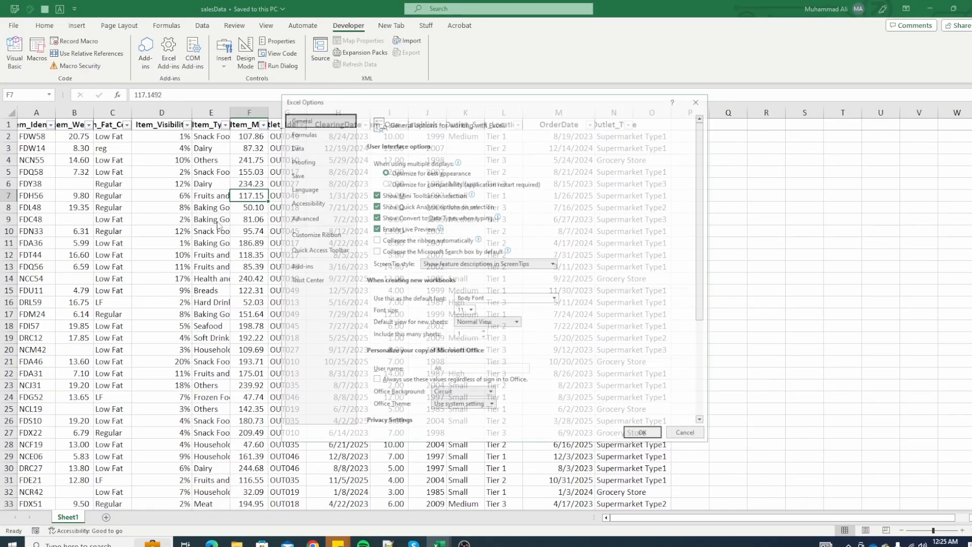
Step: Add Address [Document Location] to the Quick Access Toolbar, then open the VBA editor
{"action": "left_click", "coordinate": [317, 249]}
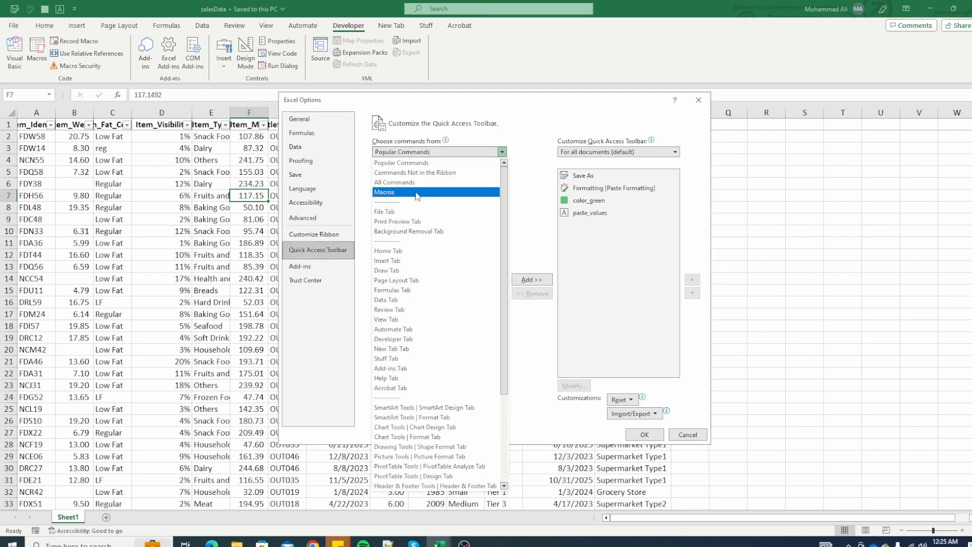
{"action": "left_click", "coordinate": [499, 151]}
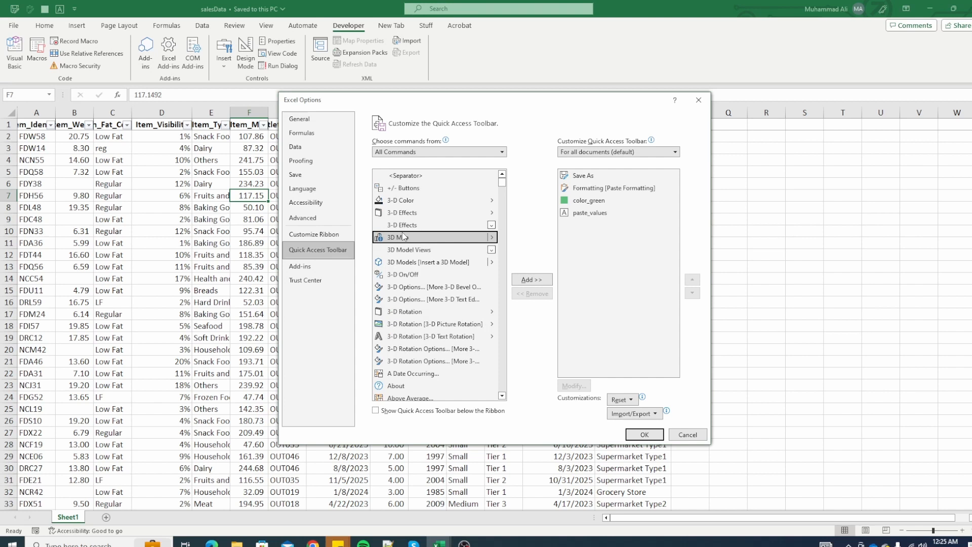
{"action": "scroll", "scroll_direction": "down", "scroll_amount": 3}
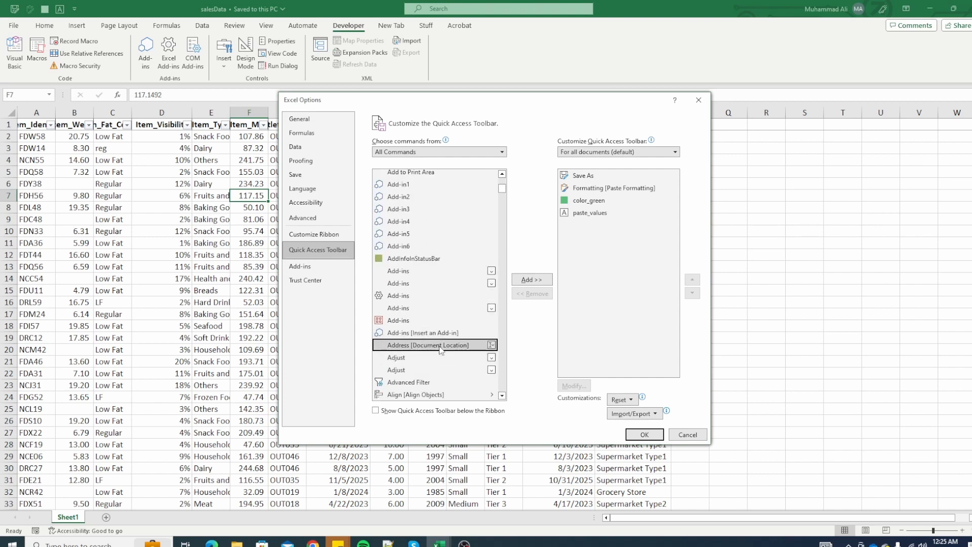
{"action": "mouse_move", "coordinate": [434, 345]}
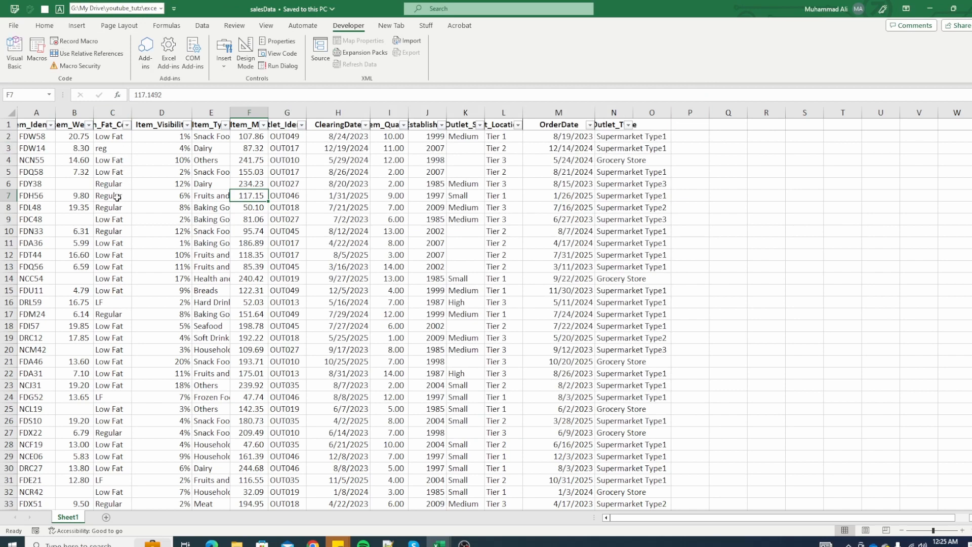
{"action": "left_click", "coordinate": [115, 8]}
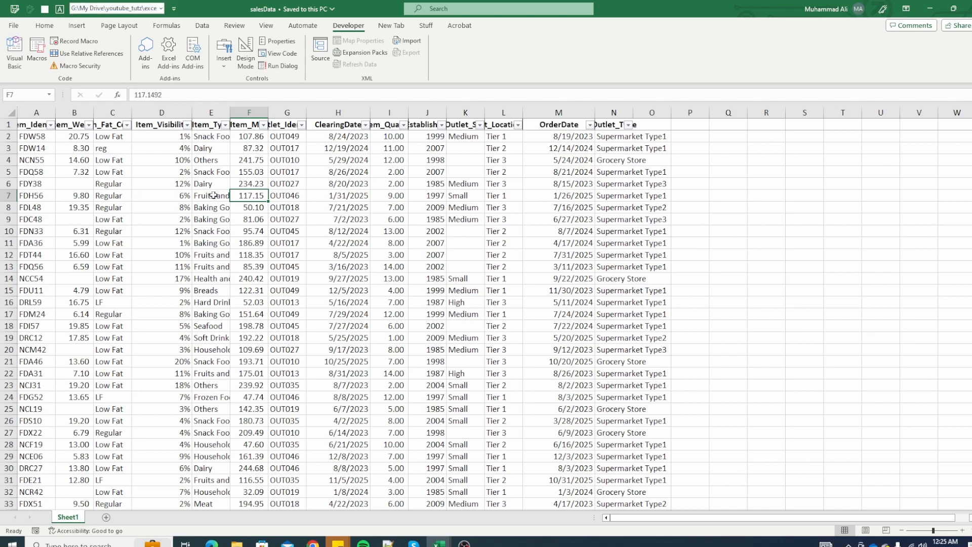
{"action": "left_click", "coordinate": [210, 196]}
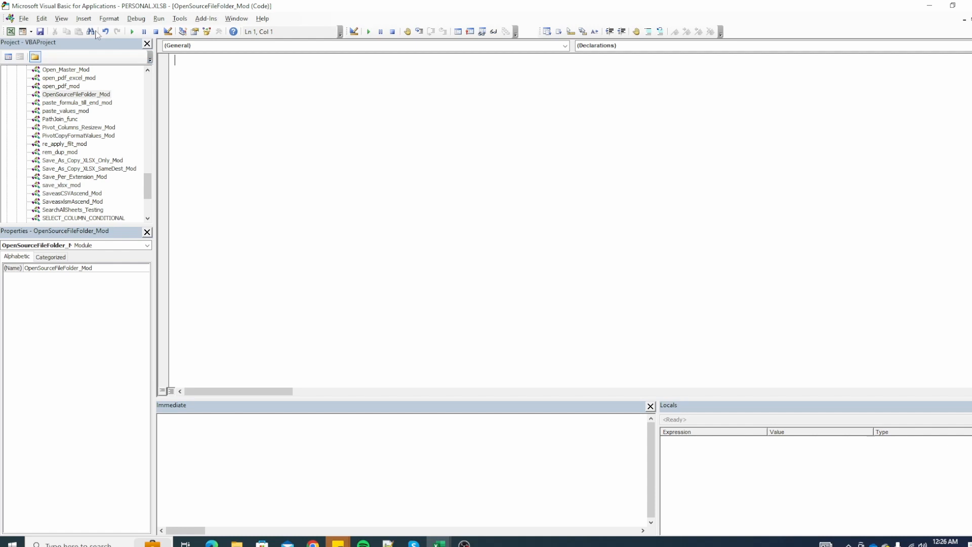
Step: Scroll the Project Explorer and start a Sub in the OpenSourceFileFolder_Mod code window
{"action": "left_click", "coordinate": [83, 18]}
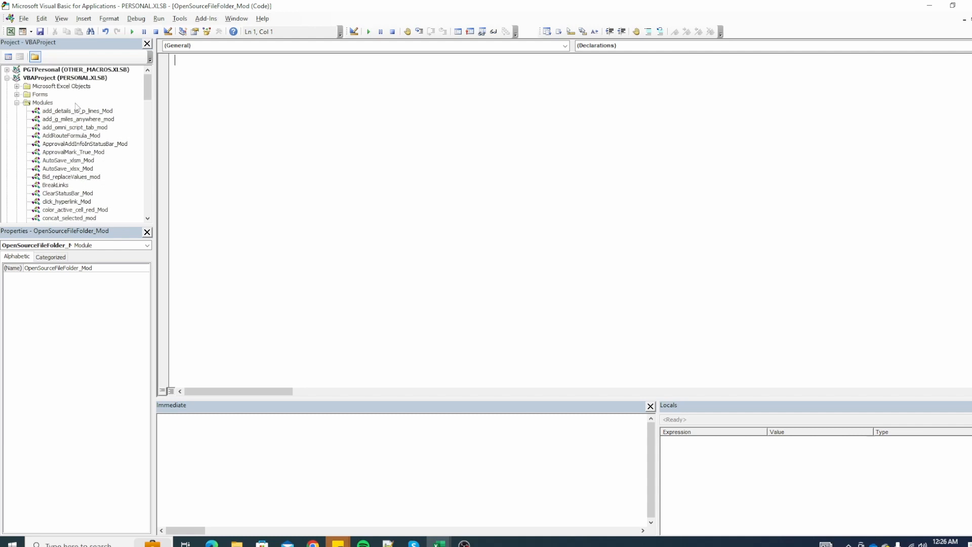
{"action": "scroll", "scroll_direction": "down", "scroll_amount": 3}
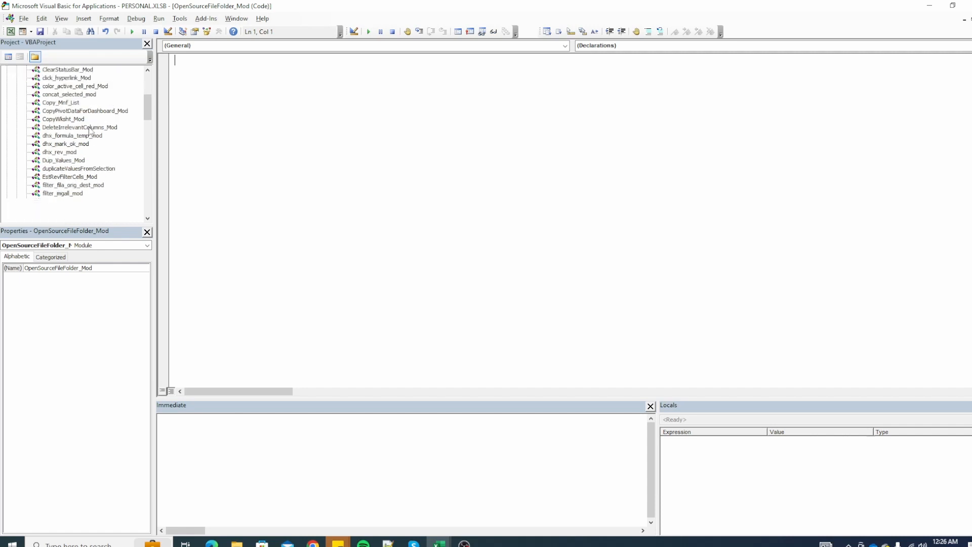
{"action": "scroll", "scroll_direction": "down", "scroll_amount": 3}
{"action": "type", "text": "Sub"}
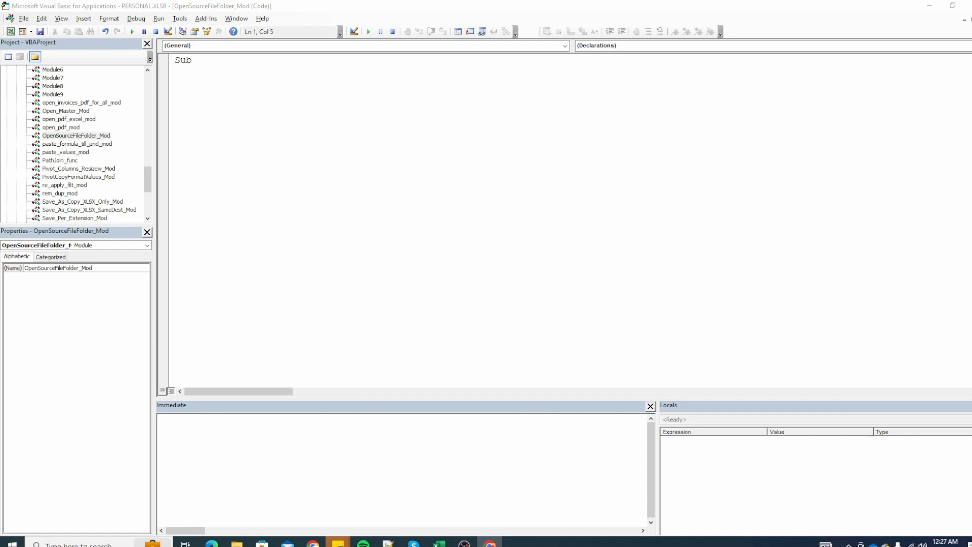
Step: Declare the OpenSourceFileFolder Sub and place the cursor inside its body
{"action": "type", "text": "OpenSourceFileFolder"}
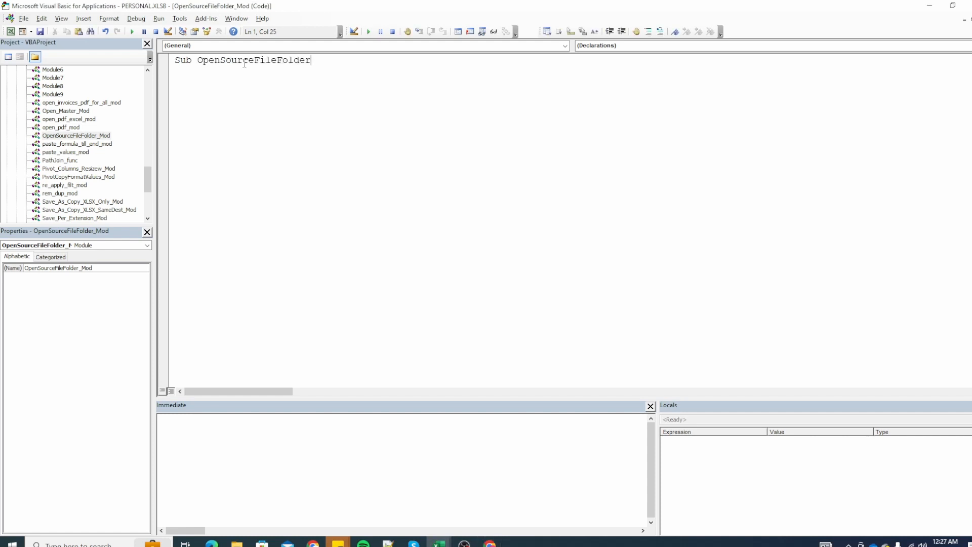
{"action": "key", "text": "enter"}
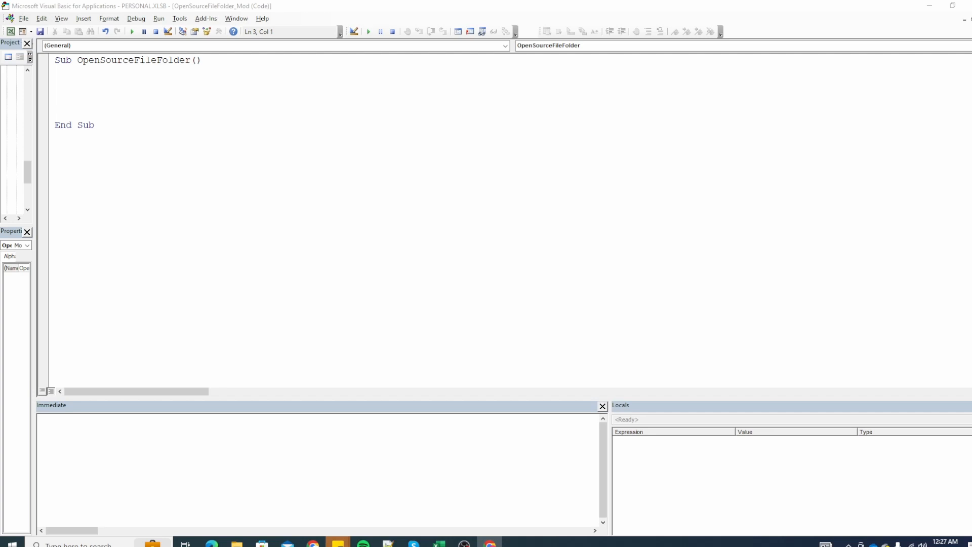
{"action": "left_click", "coordinate": [109, 83]}
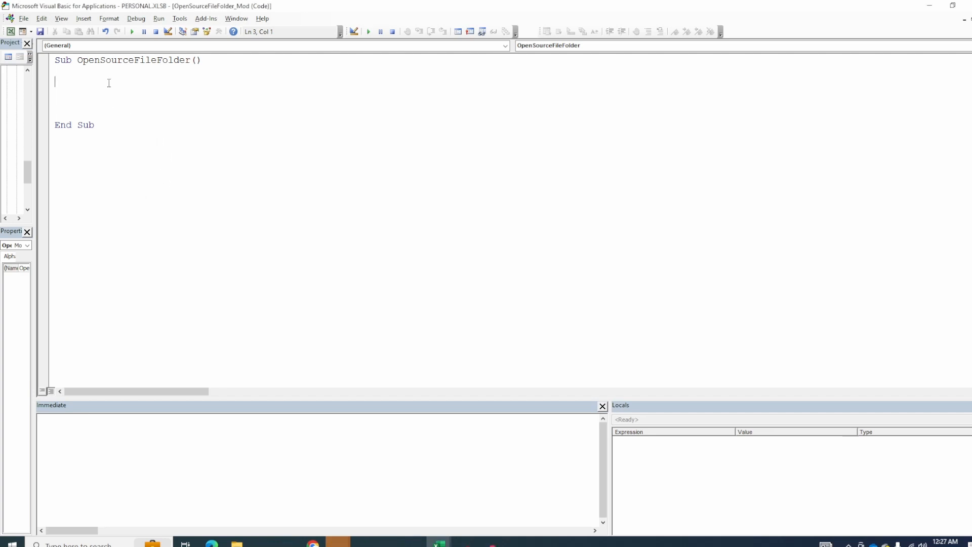
Step: Add Dim Clipper As Object, the CreateObject clipboard line, and sPath = ThisWorkbook.Path
{"action": "type", "text": "Dim Clipper As Object"}
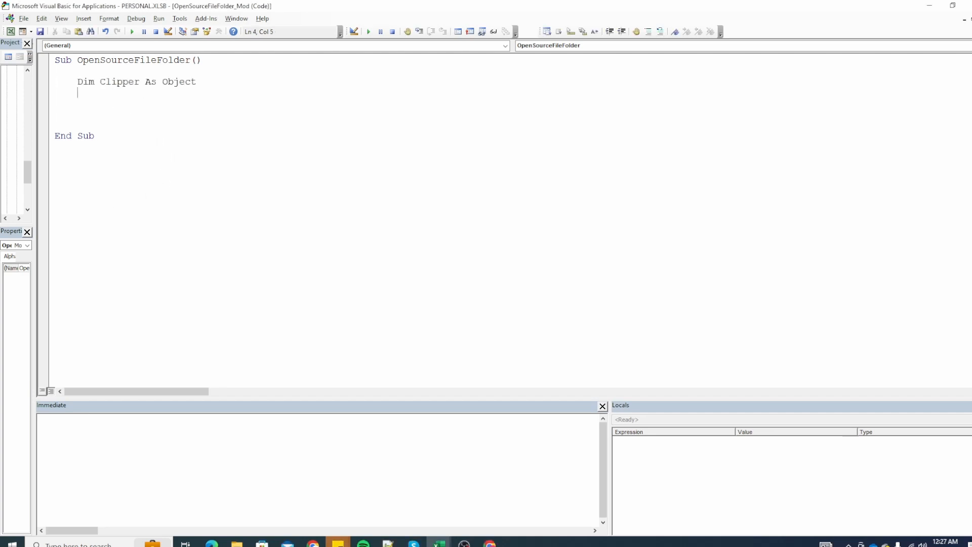
{"action": "type", "text": "Set Clipper = CreateObject(\"New:{1C3B4210-F441-11CE-B9EA-00AA006B1A69}\")"}
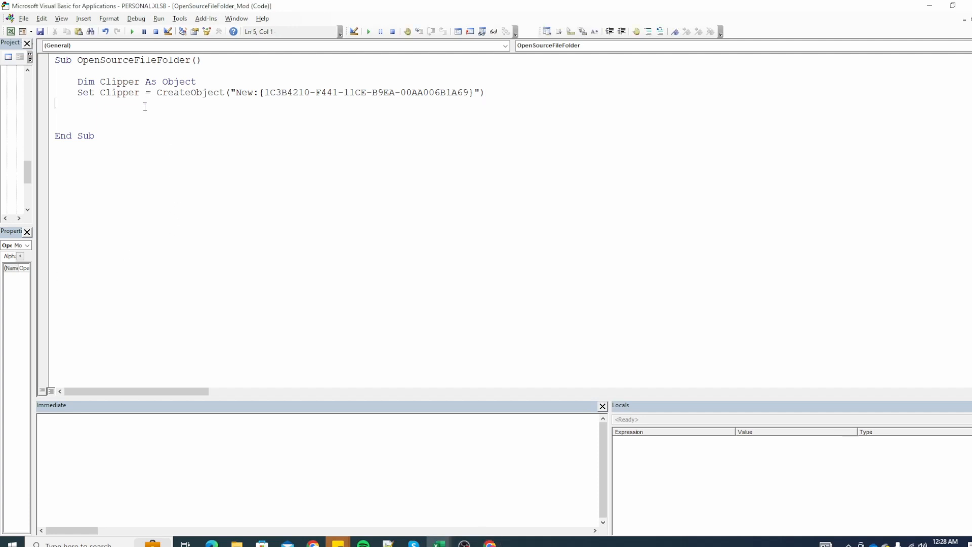
{"action": "type", "text": "sPath = ThisWorkbook.Path & \"\""}
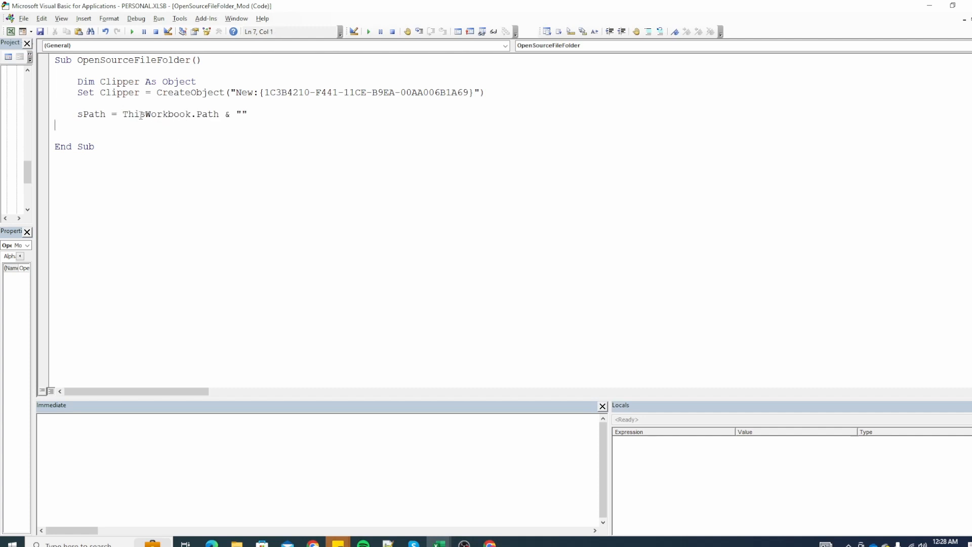
{"action": "double_click", "coordinate": [171, 114]}
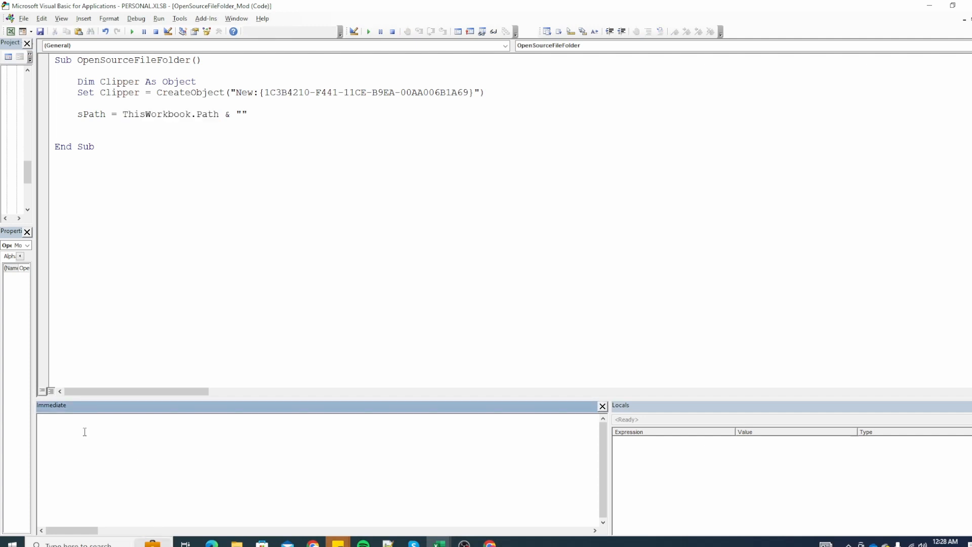
Step: Test ?ThisWorkbook.Path, change sPath to ActiveWorkbook.Path, and add Clipper.SetText sPath
{"action": "type", "text": "?ThisWorkbook.Path"}
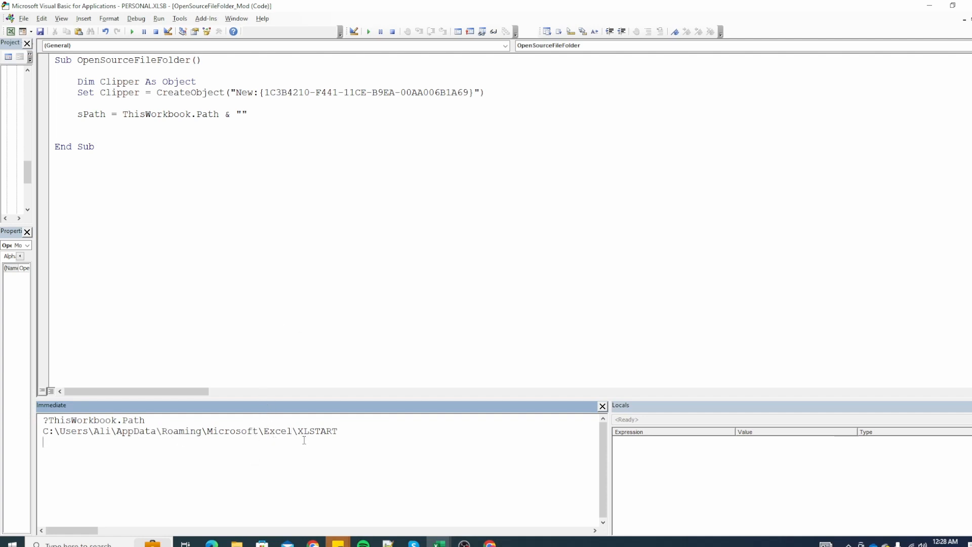
{"action": "mouse_move", "coordinate": [240, 176]}
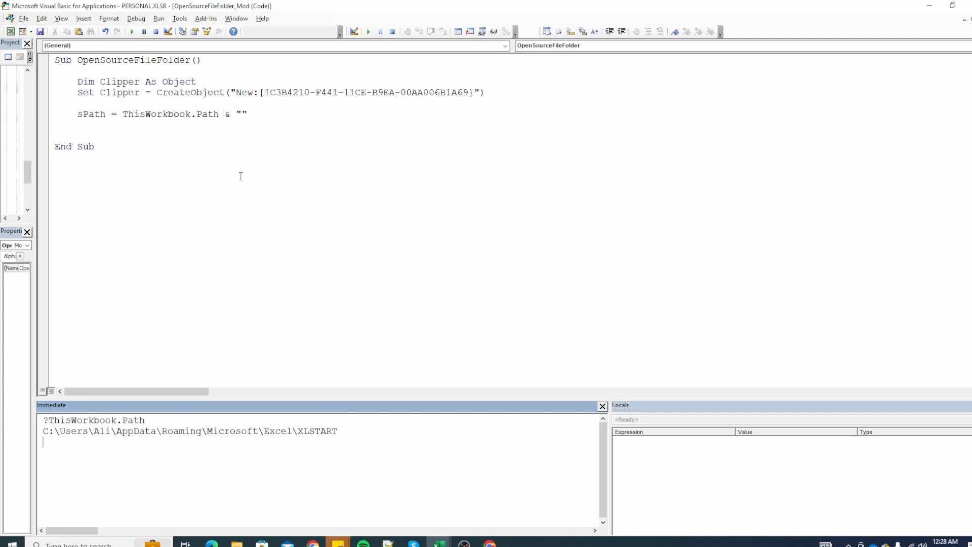
{"action": "double_click", "coordinate": [169, 114]}
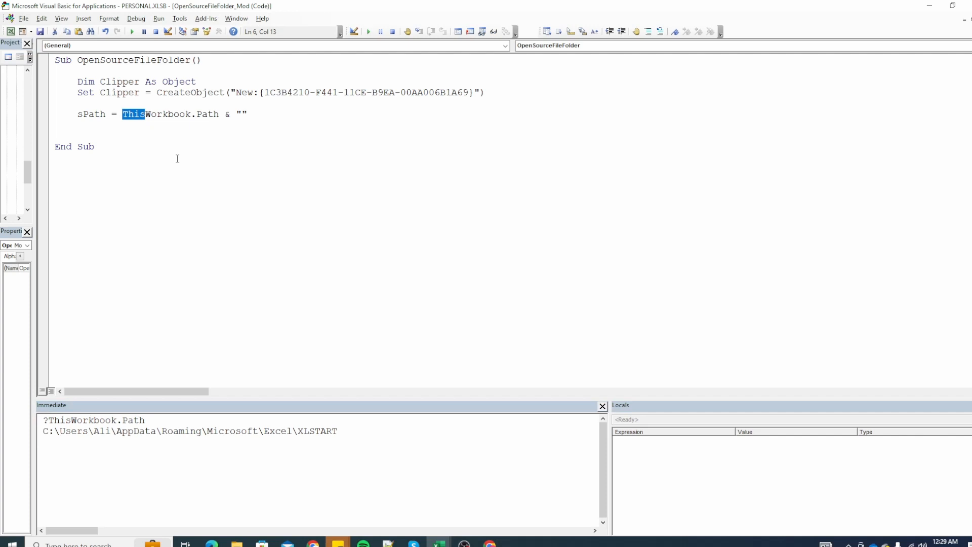
{"action": "type", "text": "activeWorkbook.Path"}
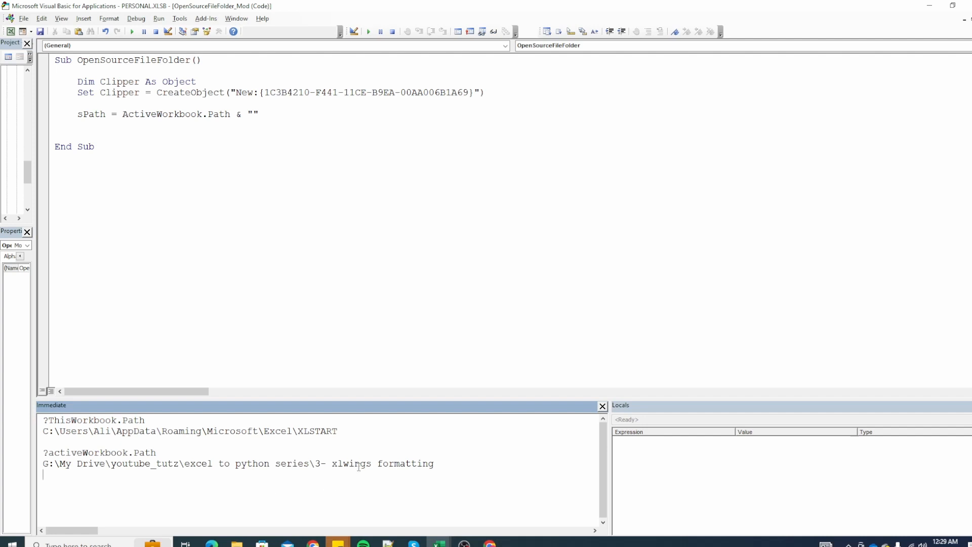
{"action": "type", "text": "Clipper.SetText sPath"}
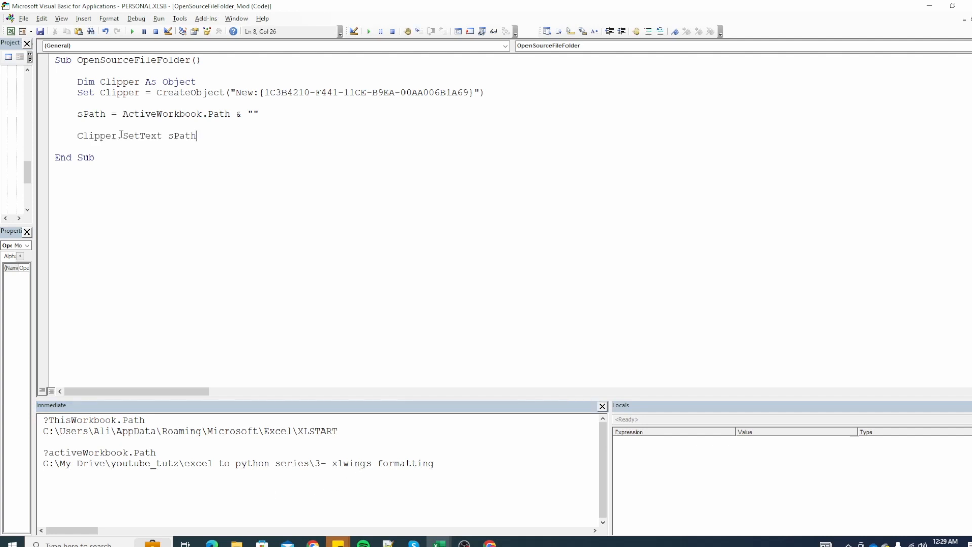
{"action": "mouse_move", "coordinate": [130, 155]}
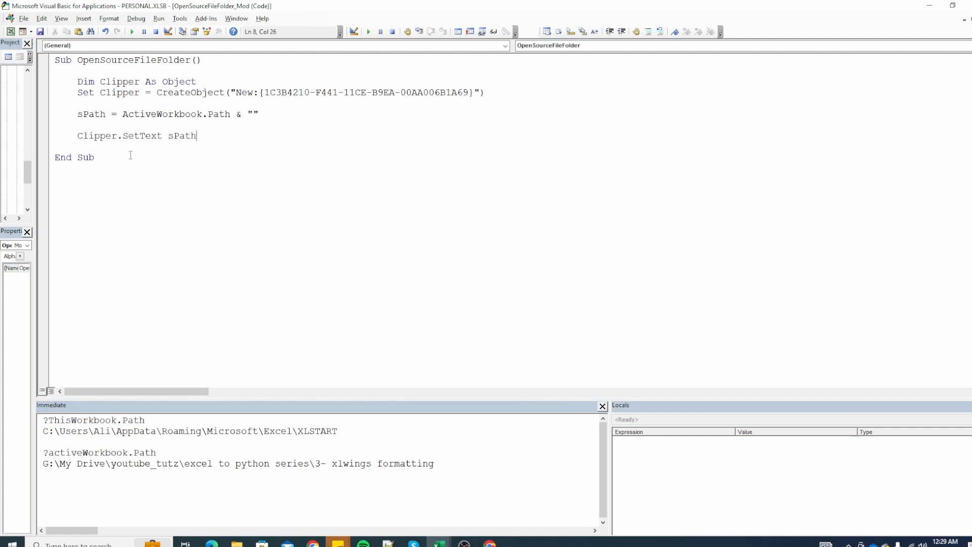
Step: Add the Clipper.PutInClipboard line and start a new line after it
{"action": "type", "text": "Clipper.PutInClipboard"}
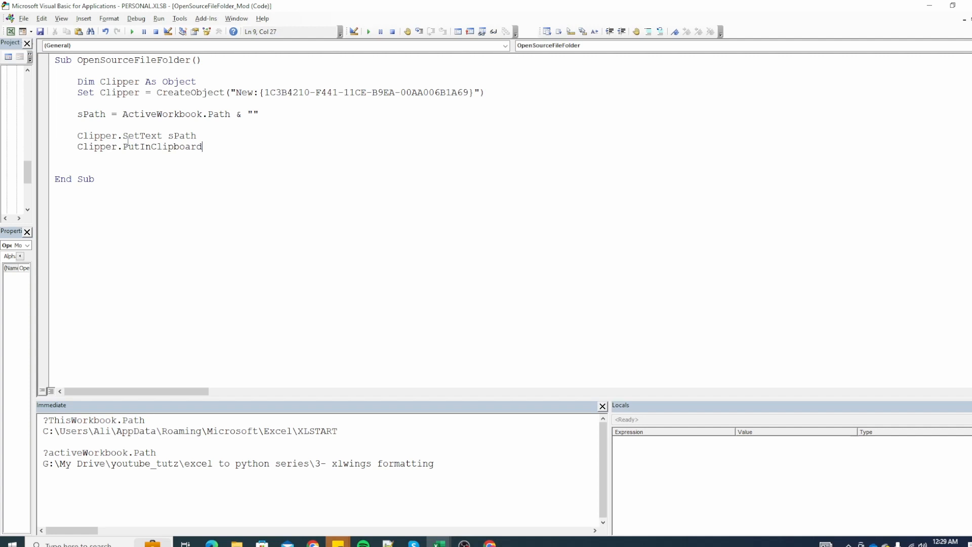
{"action": "key", "text": "enter"}
{"action": "type", "text": "Shell \"explorer.exe \"\"\" & sPath & \"\", vbNormalFocus"}
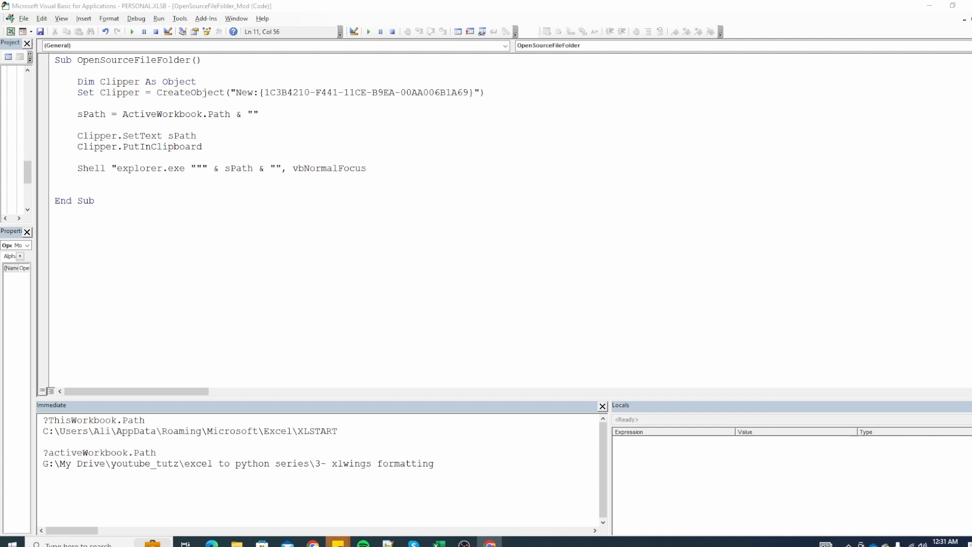
Step: Add Set Clipper = Nothing before End Sub
{"action": "type", "text": "Set Clipper = Nothing"}
{"action": "type", "text": "Dim sPath As String"}
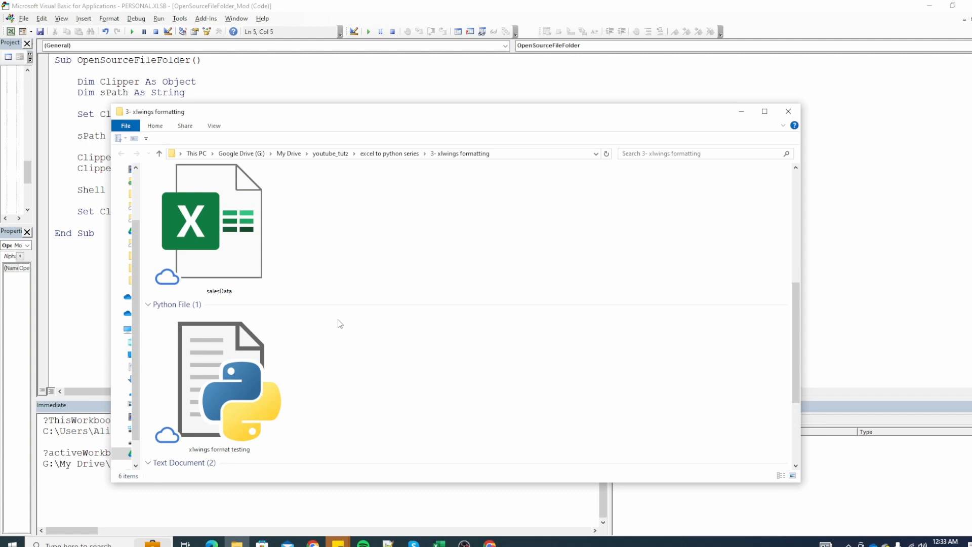
{"action": "mouse_move", "coordinate": [453, 304]}
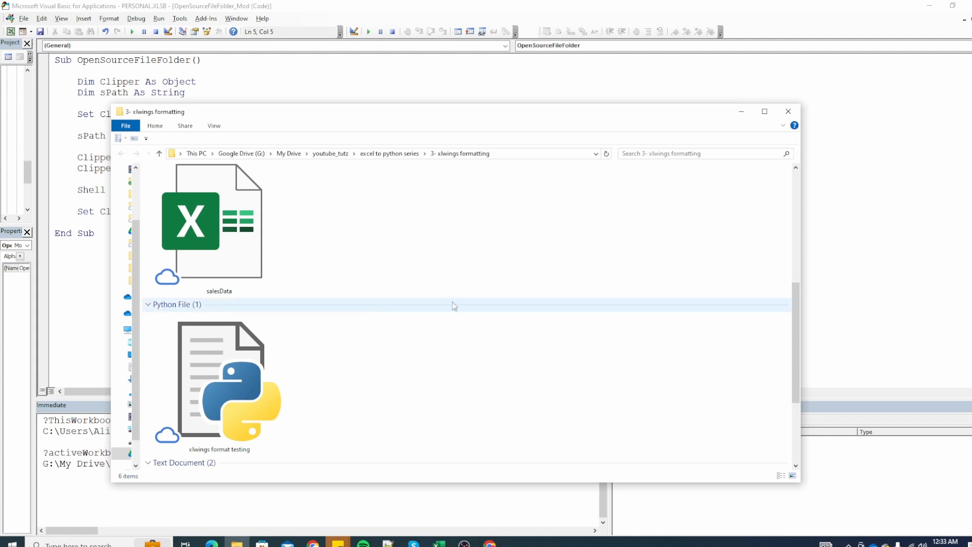
{"action": "mouse_move", "coordinate": [395, 268]}
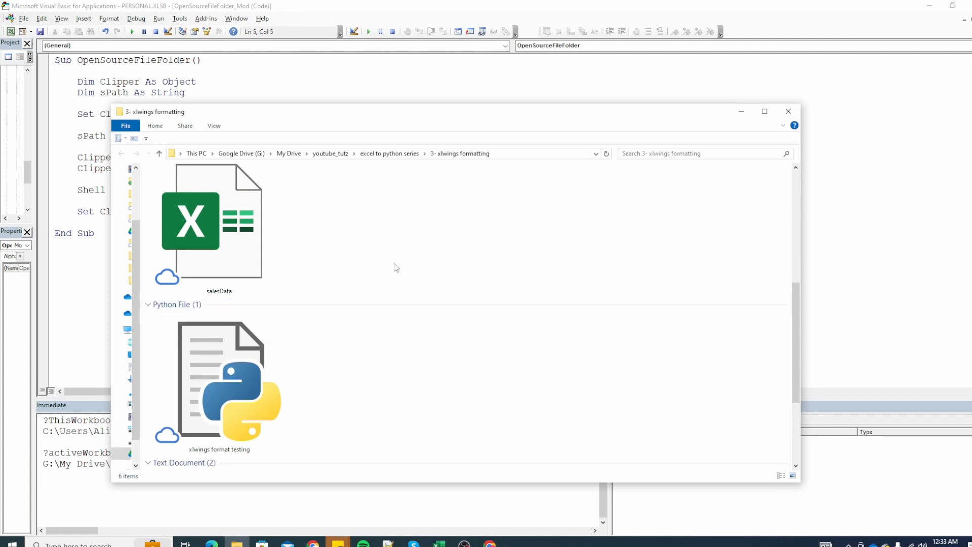